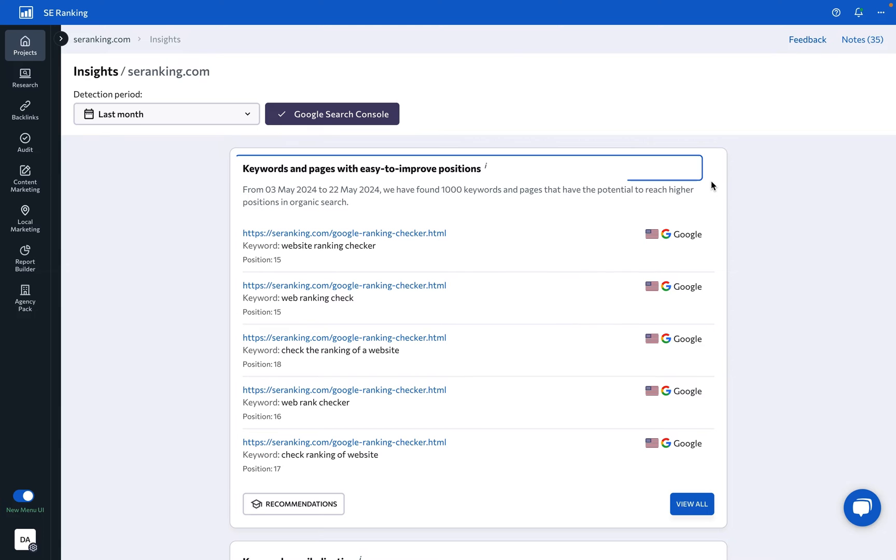
mouse_move(703, 303)
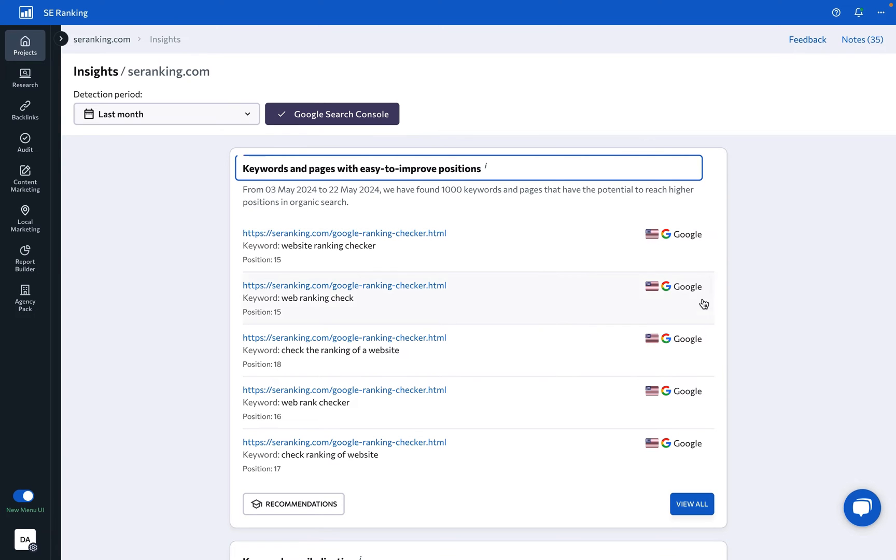
View the full easy-to-improve positions table and the increased impressions or clicks keywords table
left_click(692, 504)
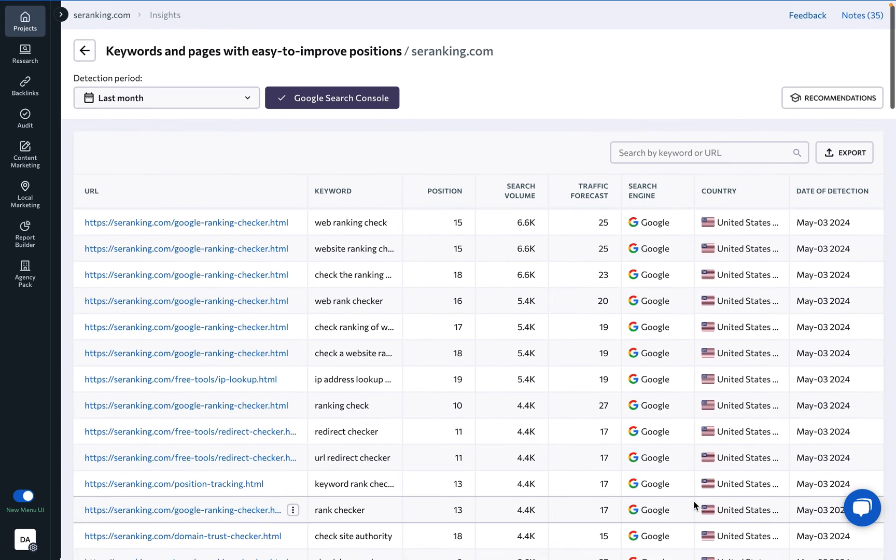
scroll("down", 3)
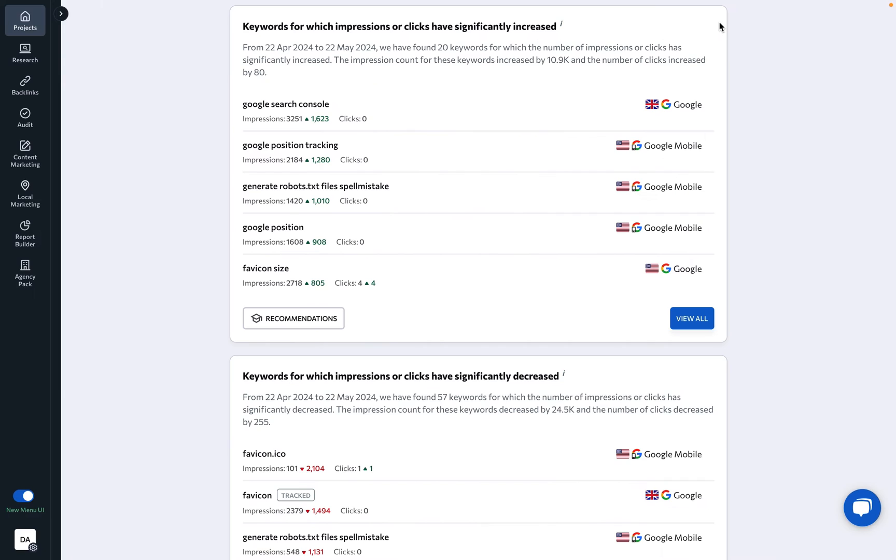
mouse_move(506, 354)
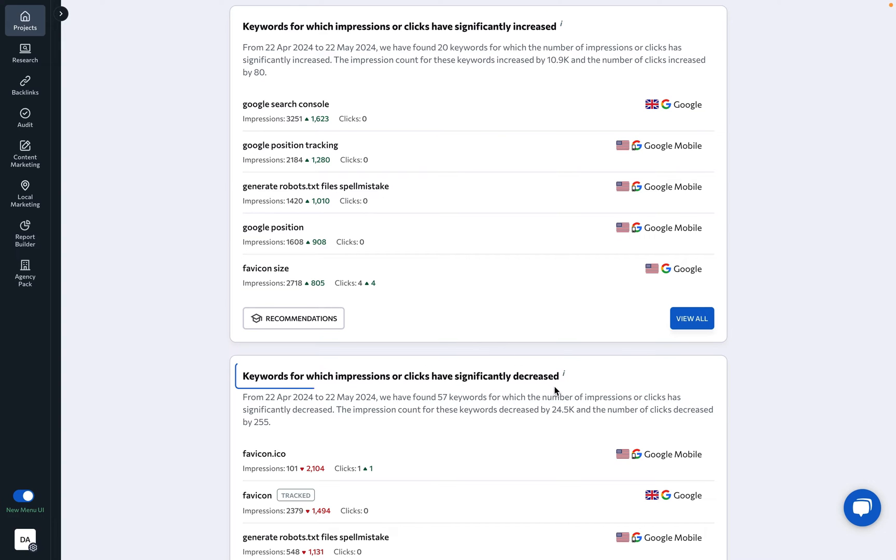
left_click(691, 318)
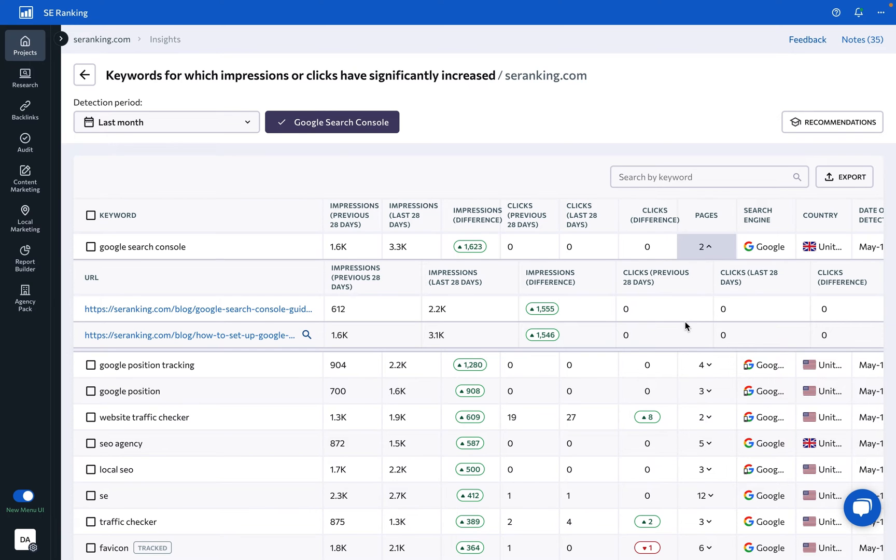
scroll("down", 3)
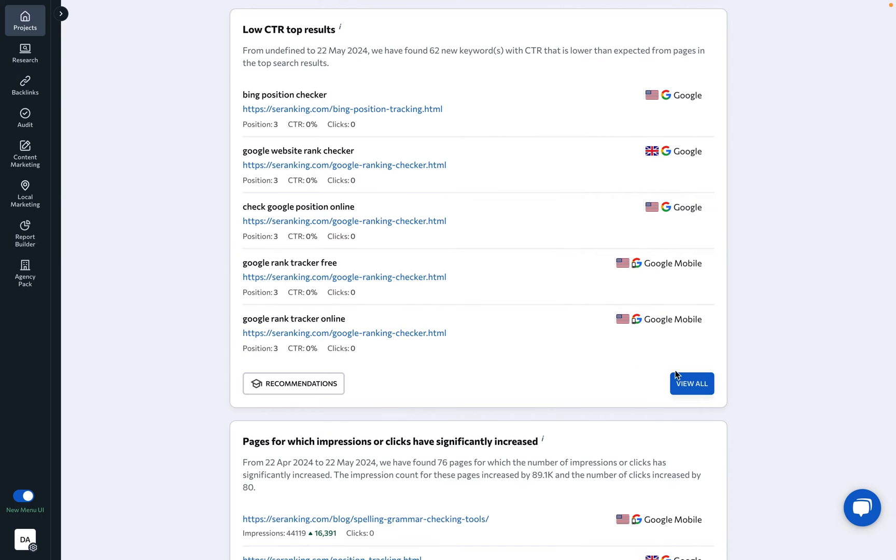
Open the full Low CTR top results table, then scroll down to Pages with poor-quality content
left_click(691, 383)
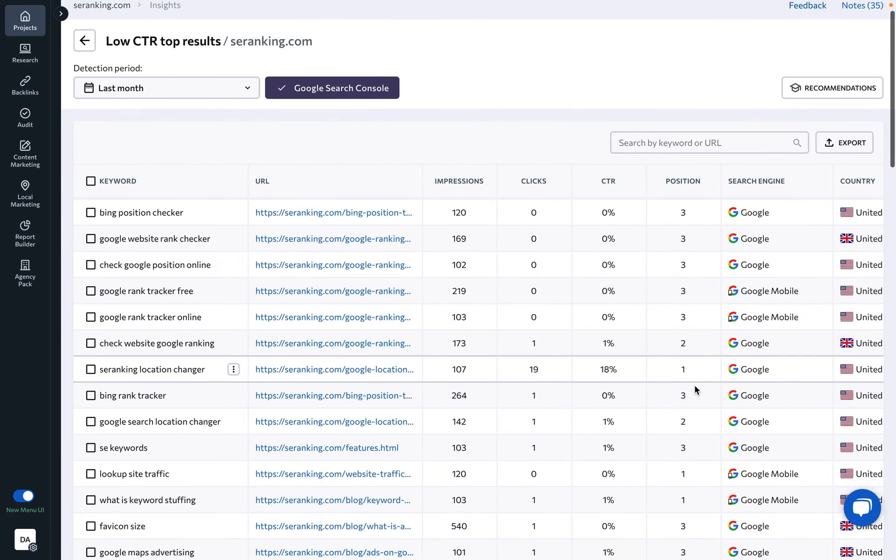
scroll("down", 3)
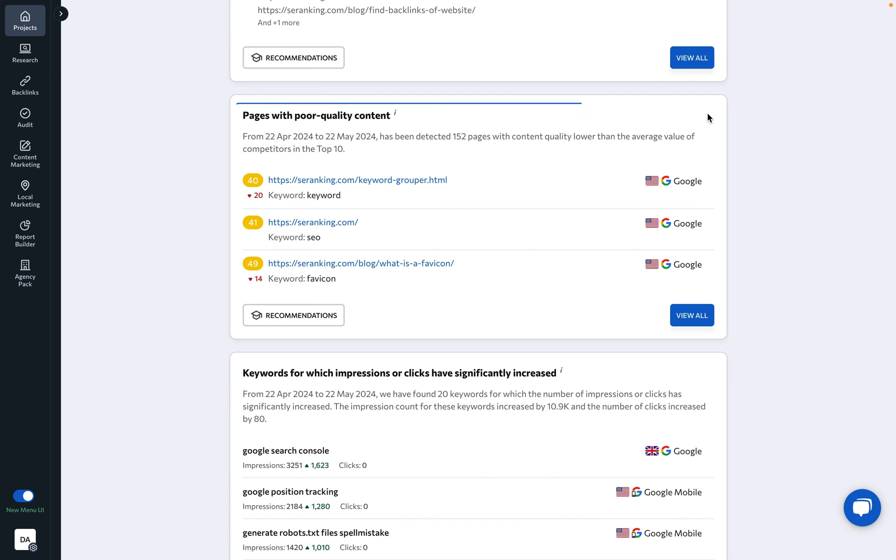
mouse_move(558, 208)
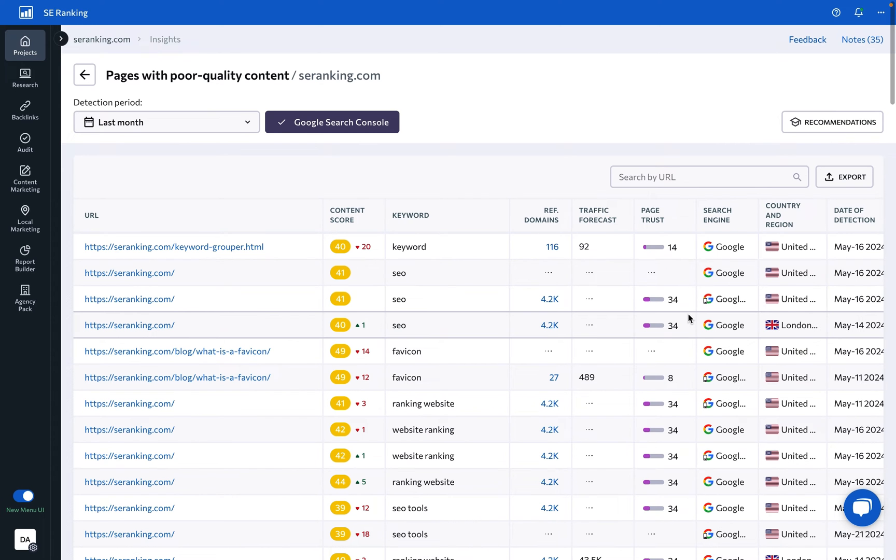
scroll("down", 3)
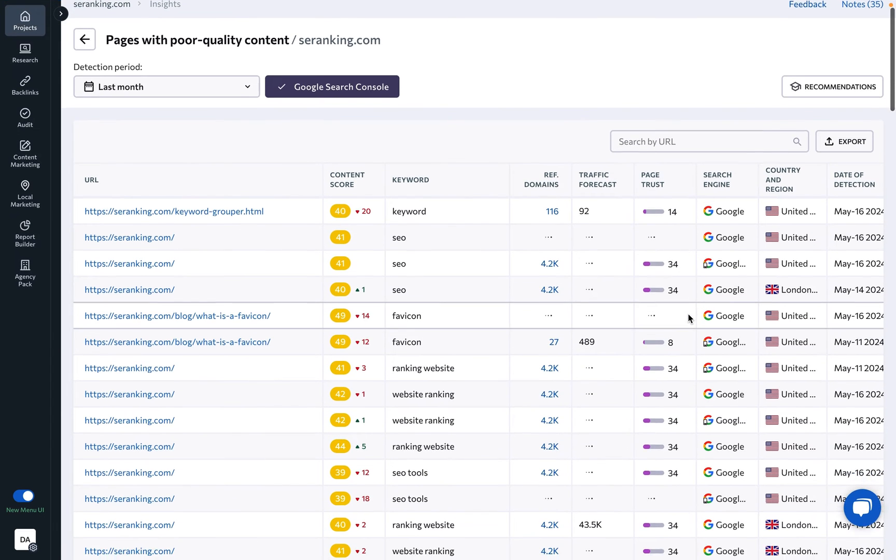
scroll("down", 3)
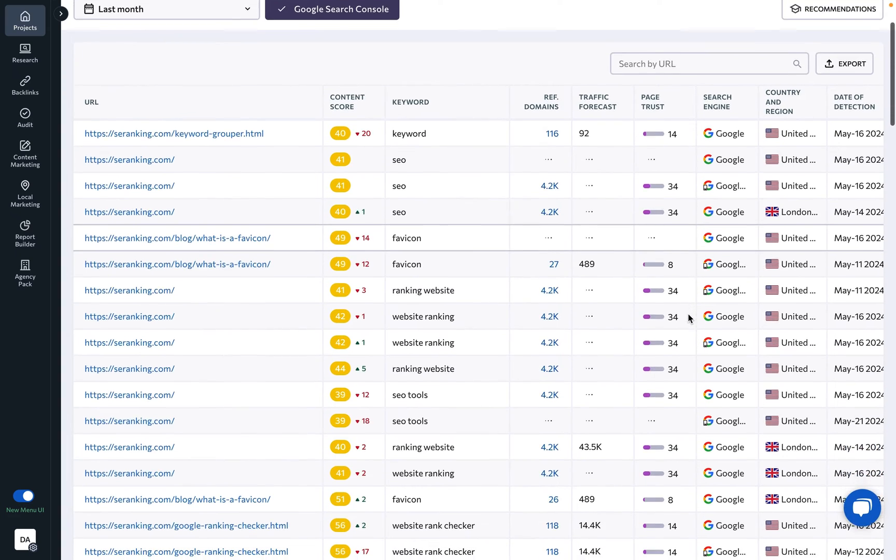
scroll("down", 3)
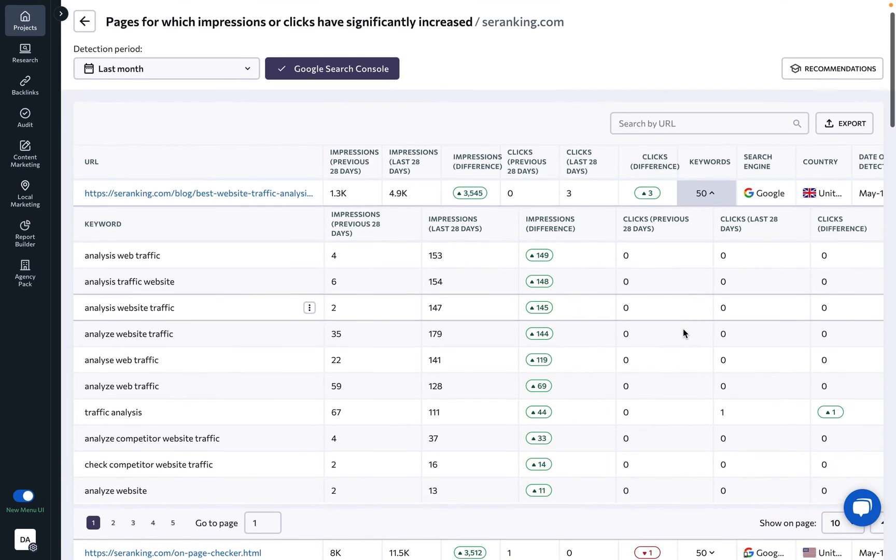
Scroll through the full tables of pages with increased and decreased impressions or clicks
scroll("down", 3)
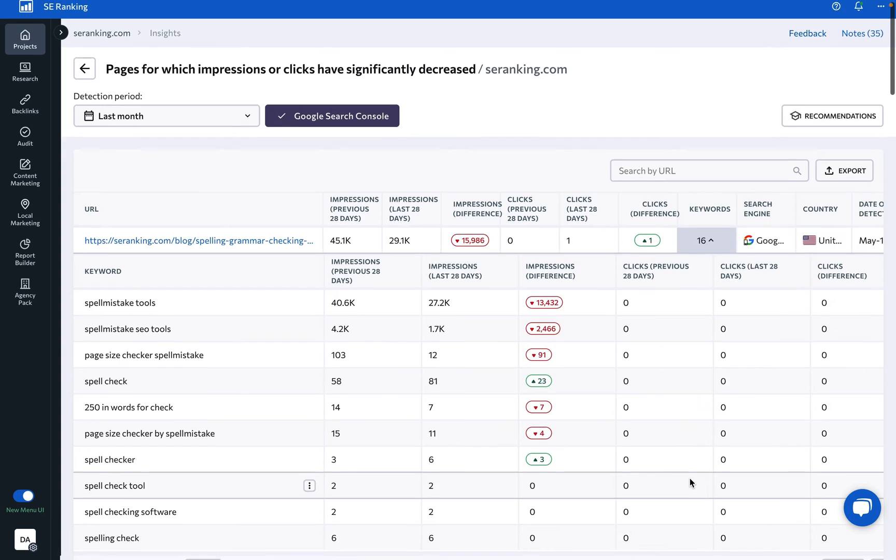
scroll("down", 3)
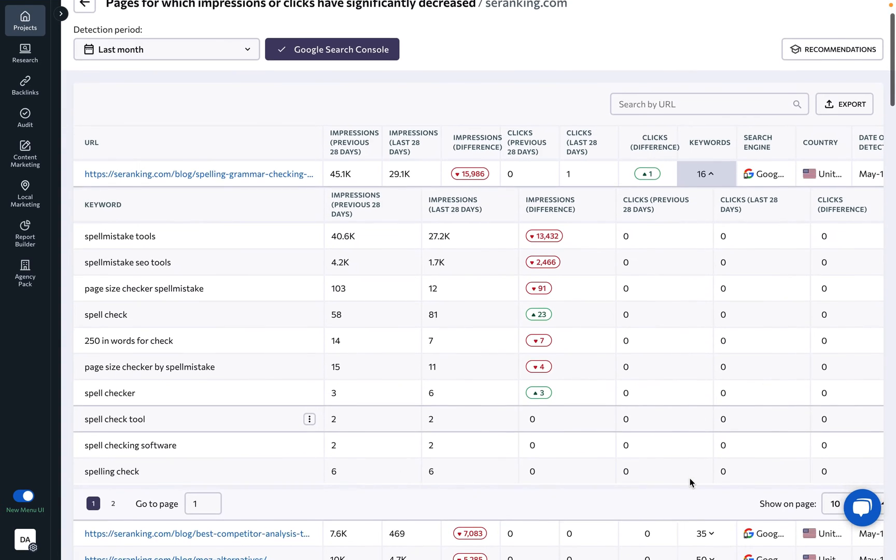
scroll("down", 3)
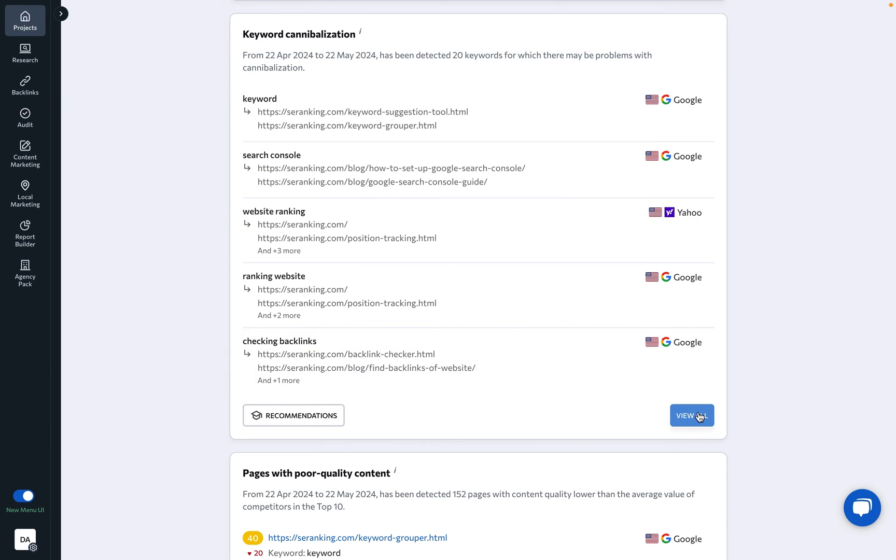
Open the full Keyword cannibalization table and scroll through its rows
left_click(692, 416)
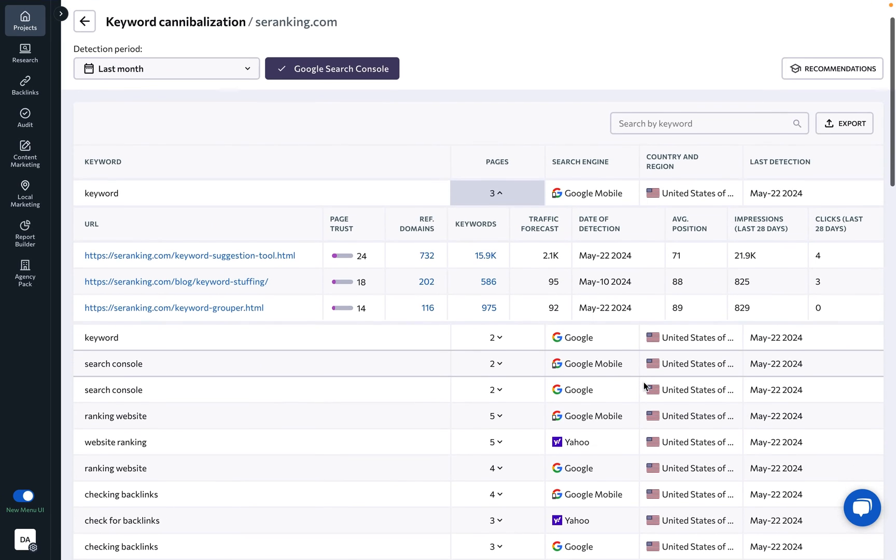
scroll("down", 3)
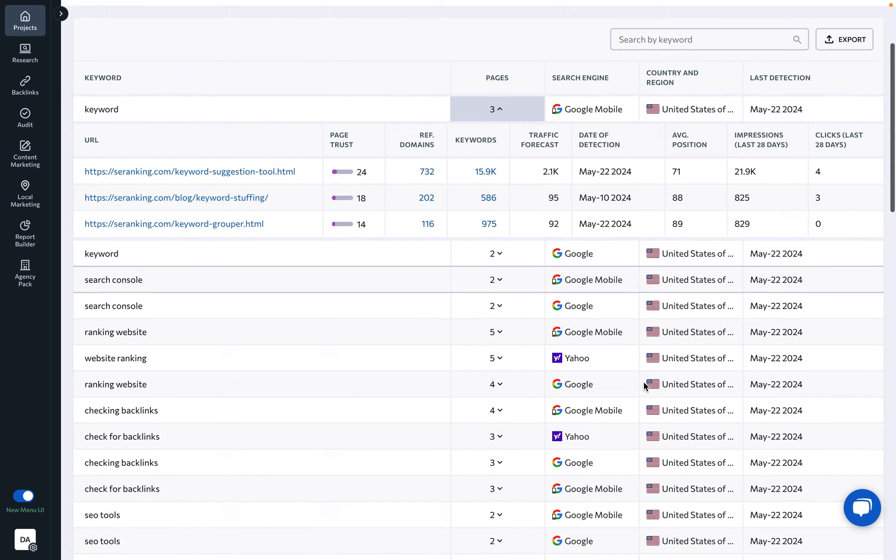
scroll("down", 3)
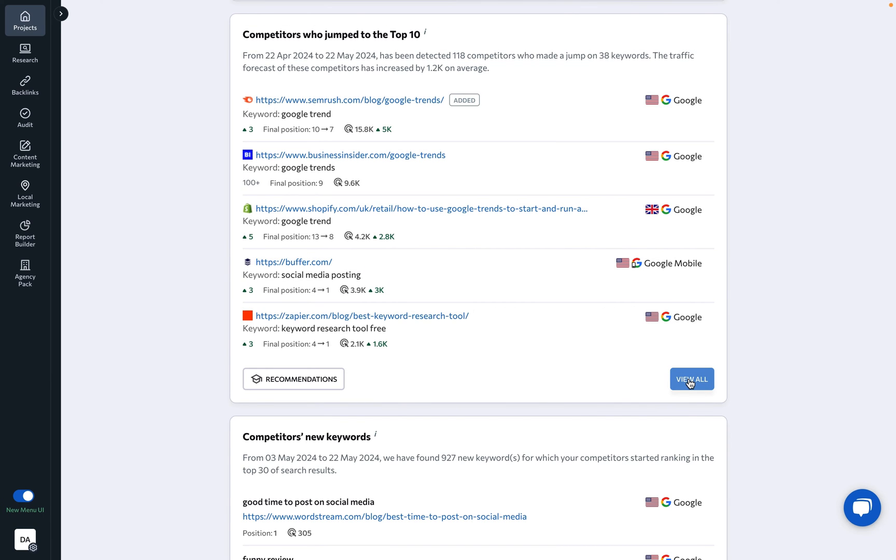
Open the full Competitors who jumped to the Top 10 table and view page 2
left_click(691, 379)
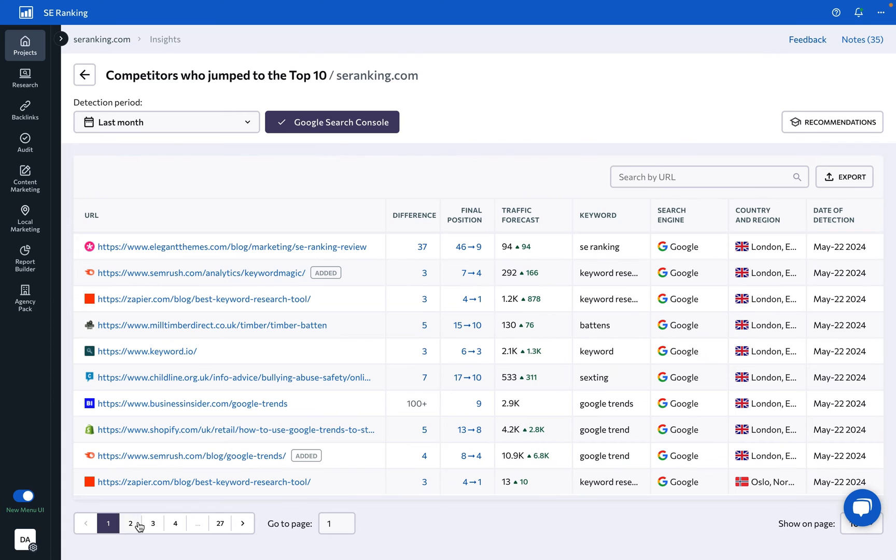
left_click(131, 523)
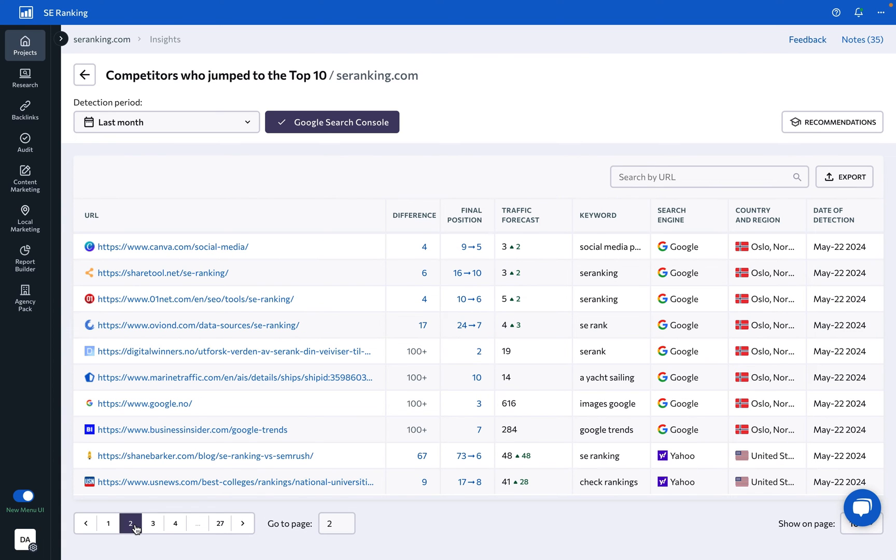
left_click(154, 522)
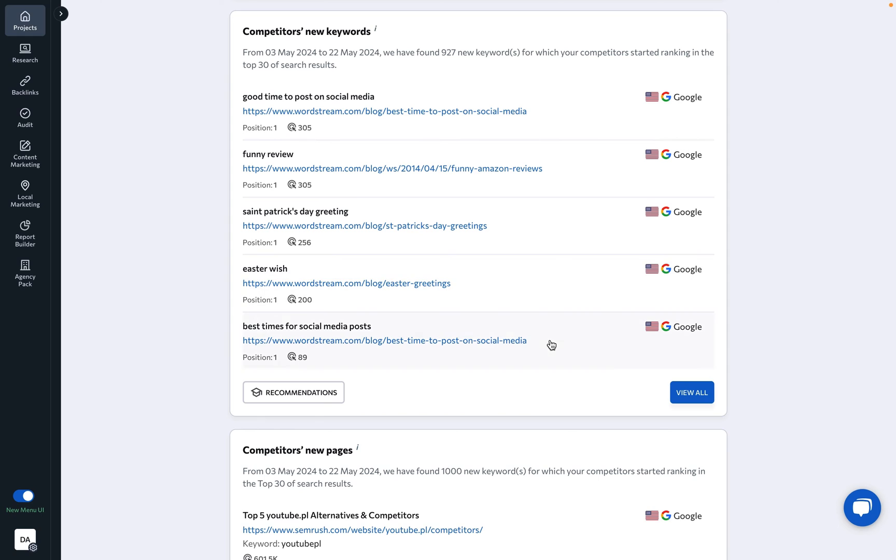
Open the full Competitors' new keywords and Competitors' new pages tables
left_click(691, 393)
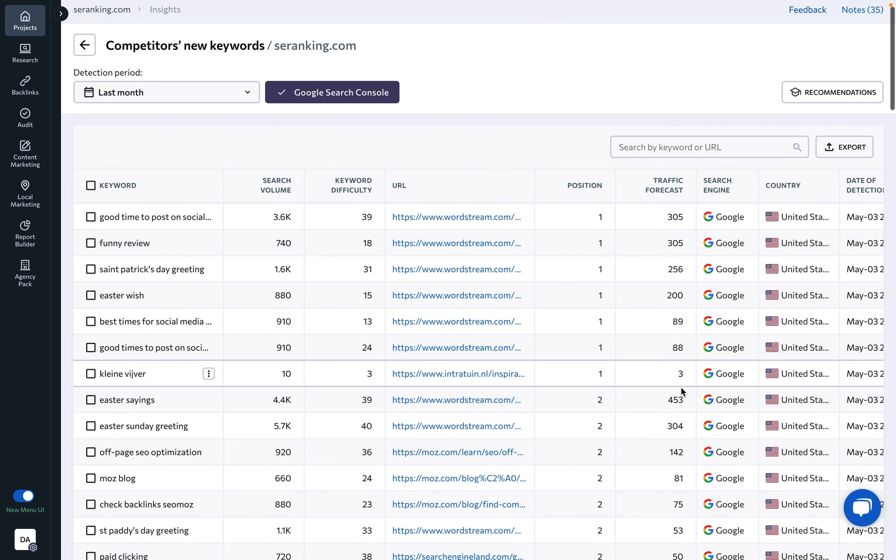
scroll("down", 3)
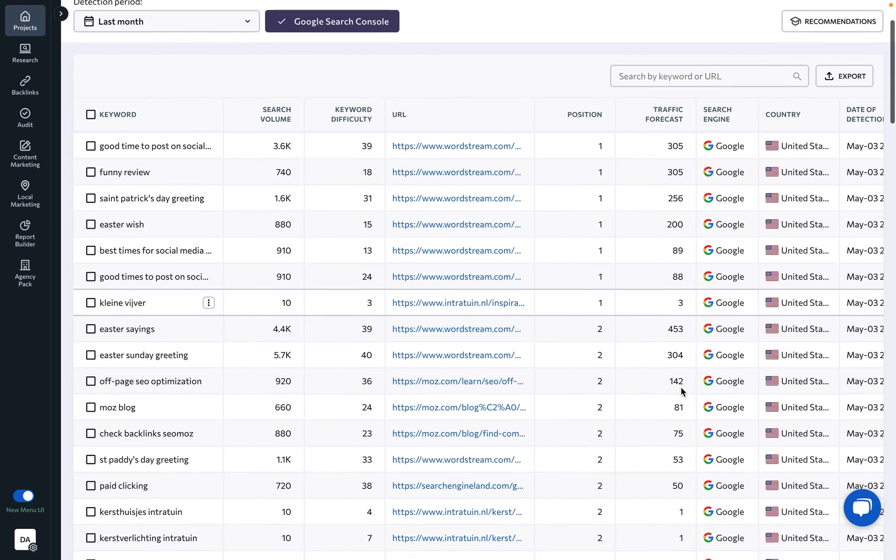
scroll("down", 3)
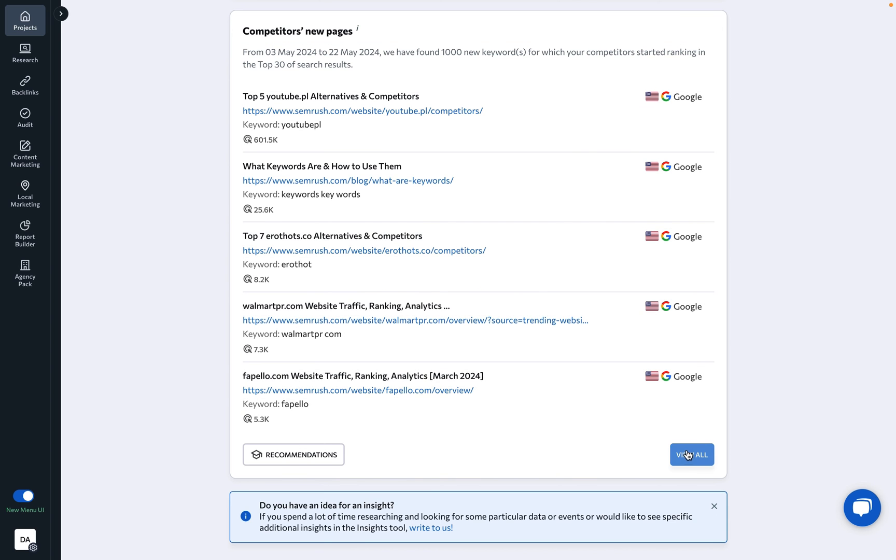
left_click(692, 455)
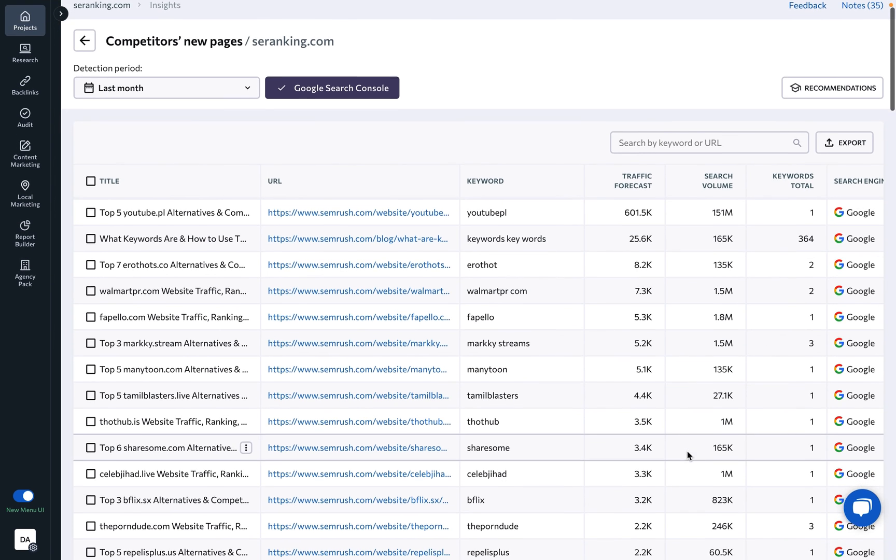
scroll("down", 3)
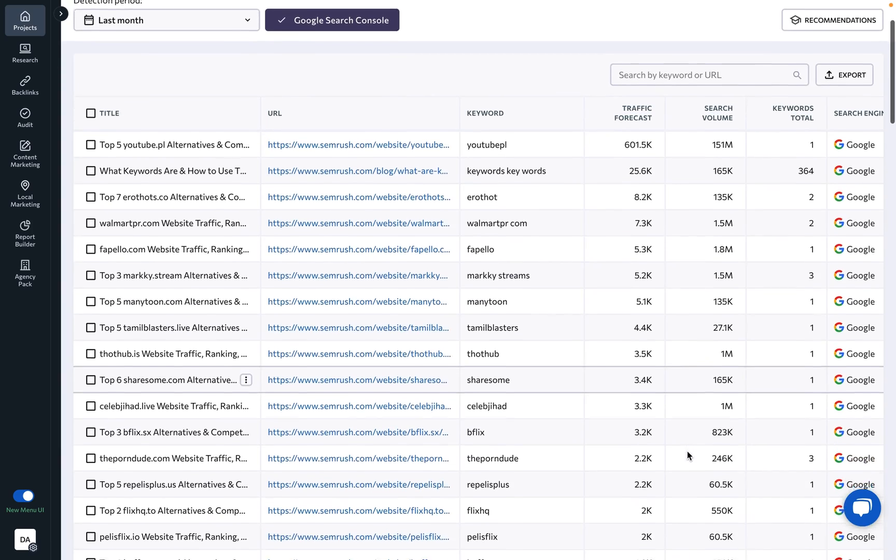